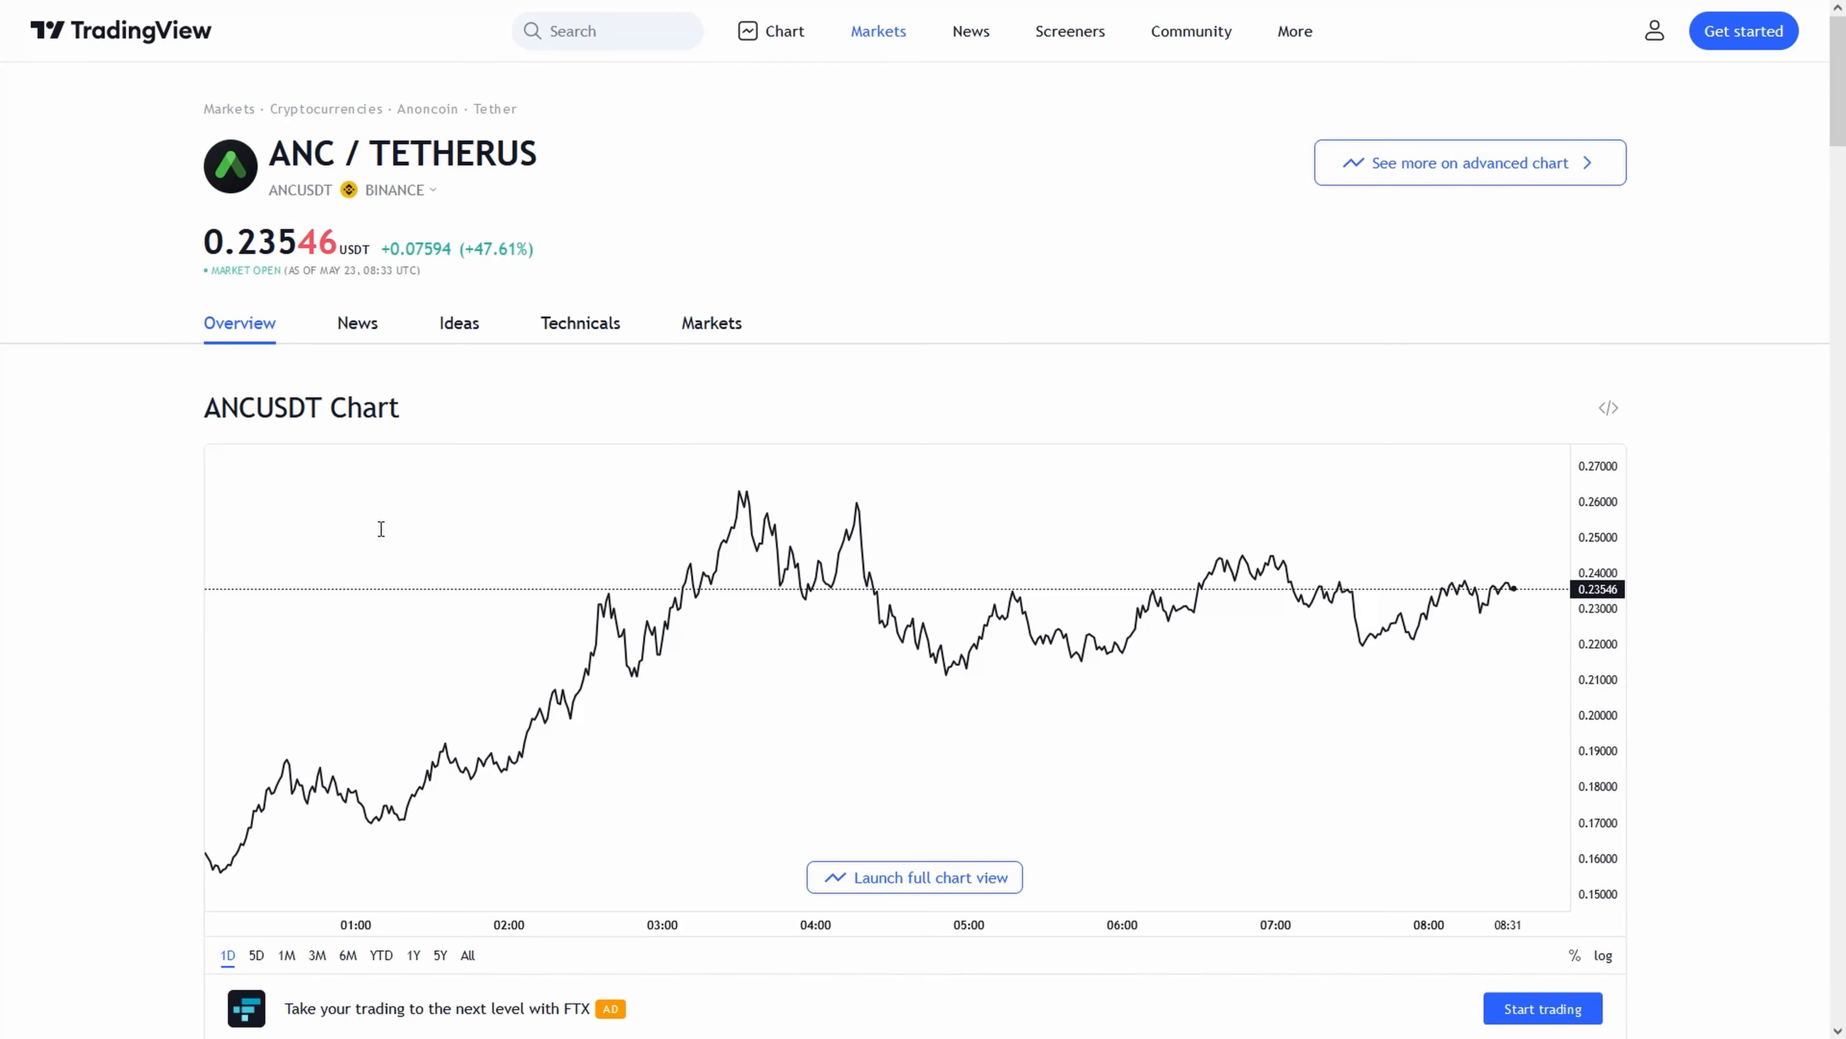
# - Show the ANC/TetherUS Technicals view with its neutral oscillator, summary and moving-average gauges
pyautogui.click(579, 323)
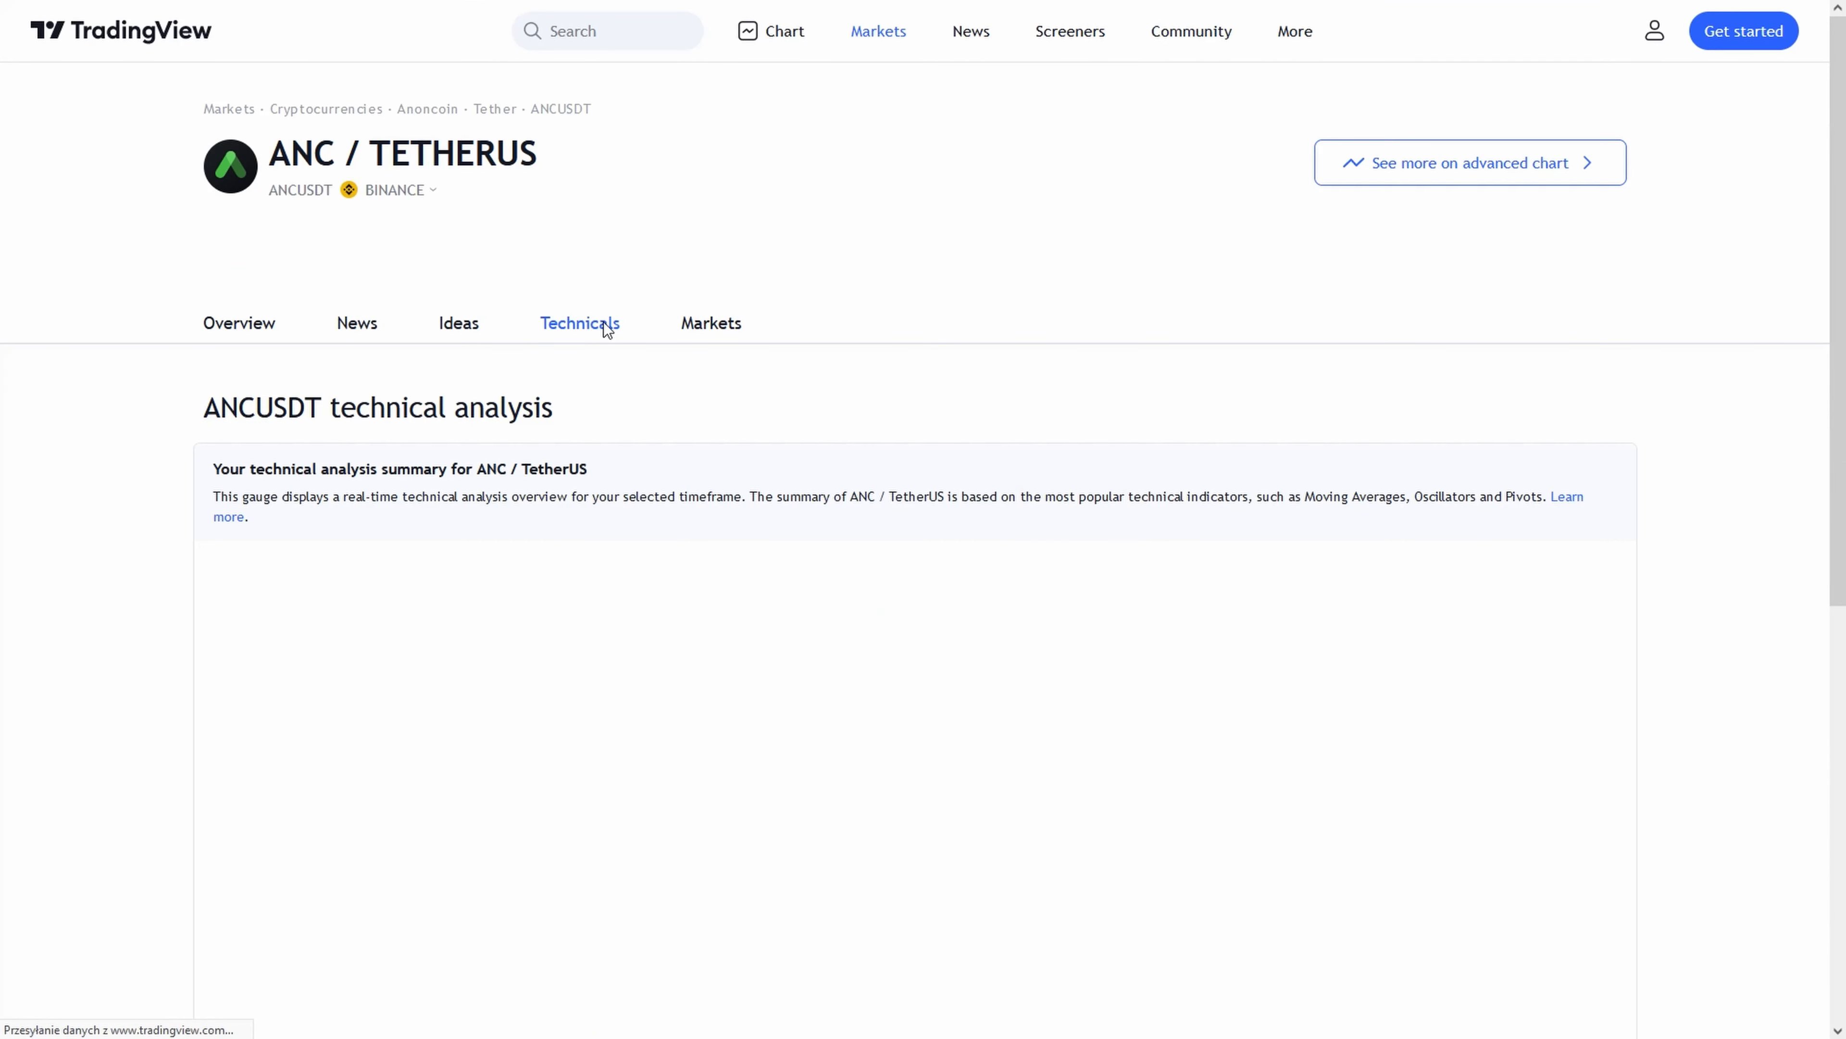
pyautogui.scroll(-3)
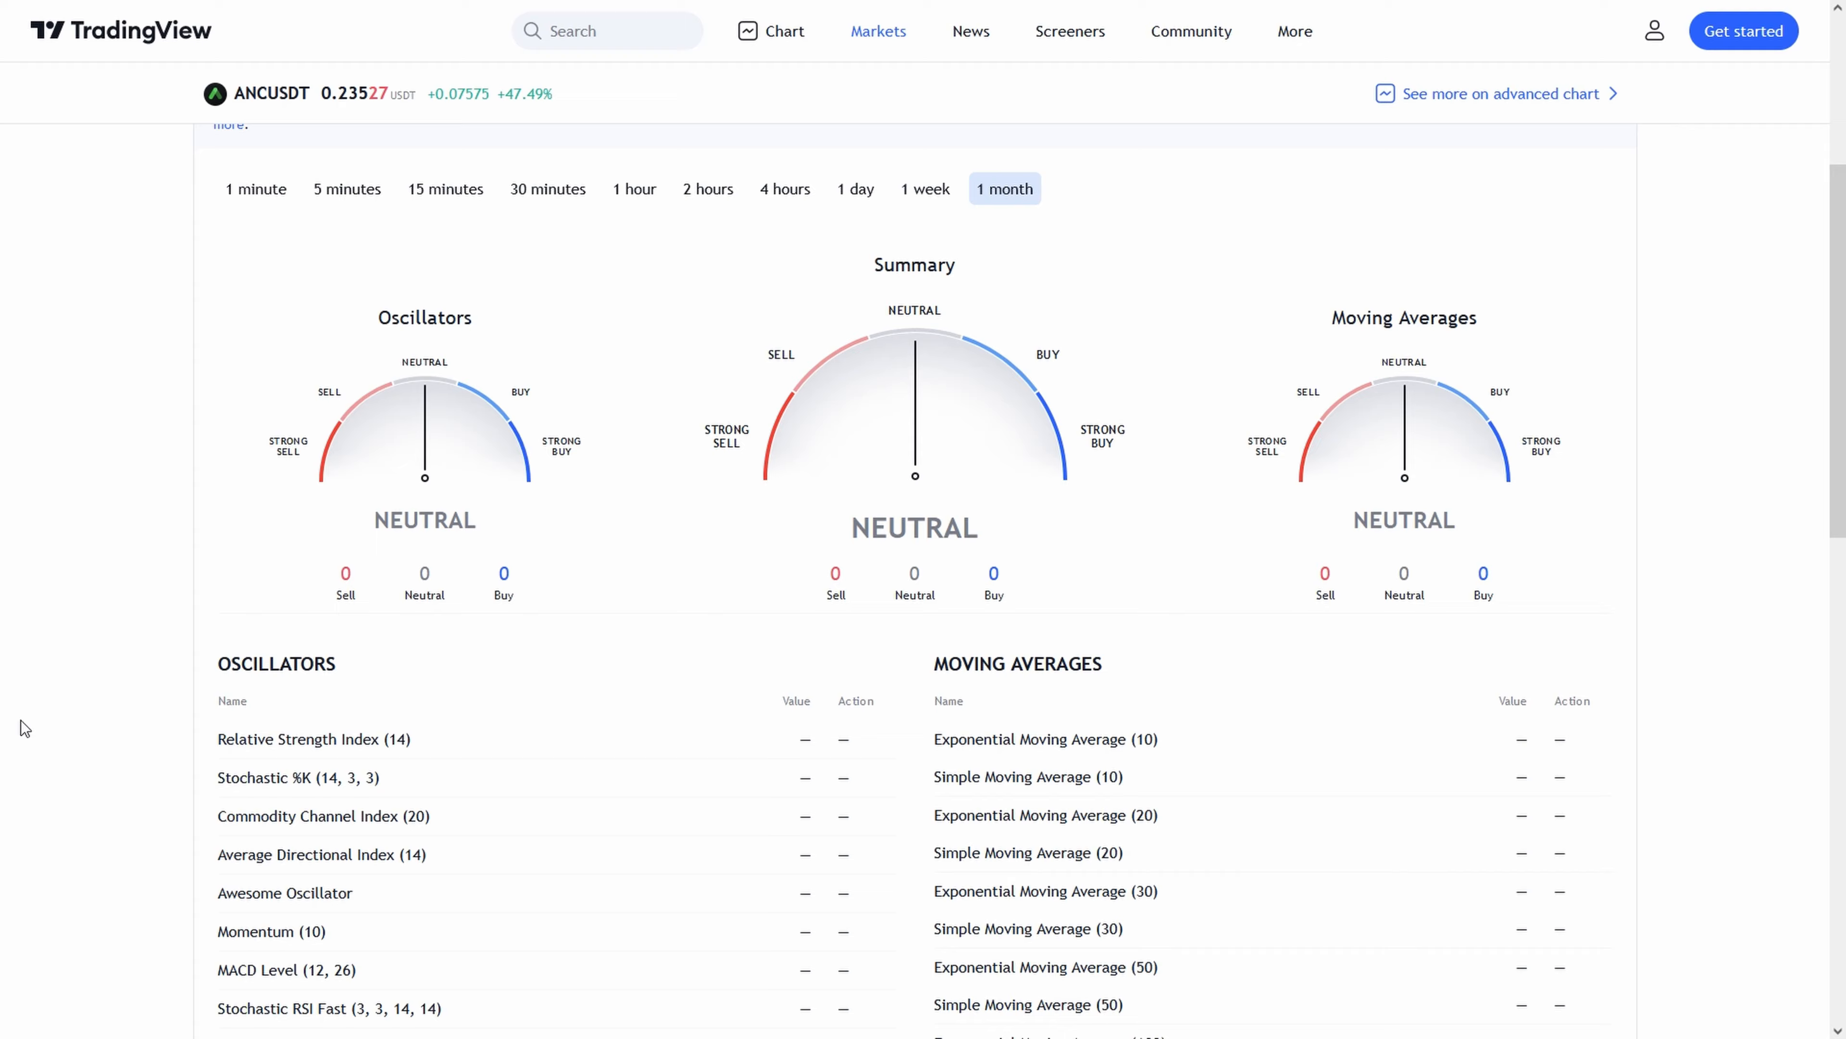